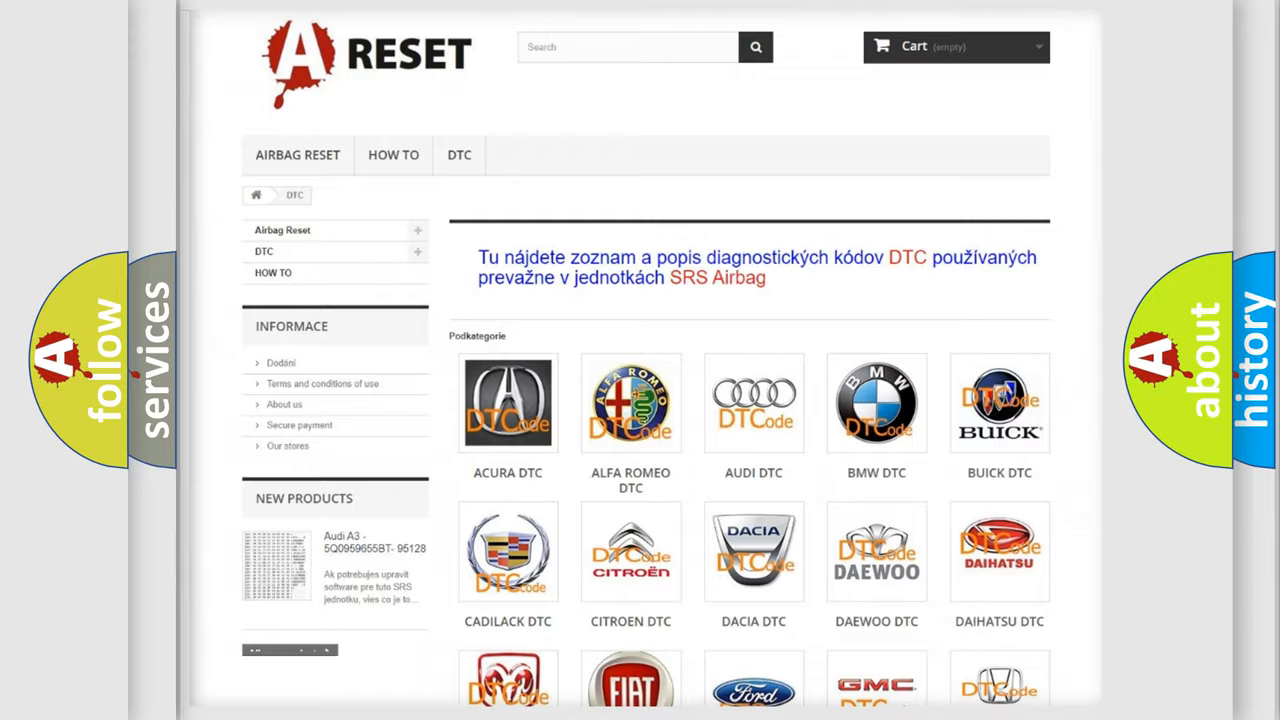
pyautogui.scroll(-3)
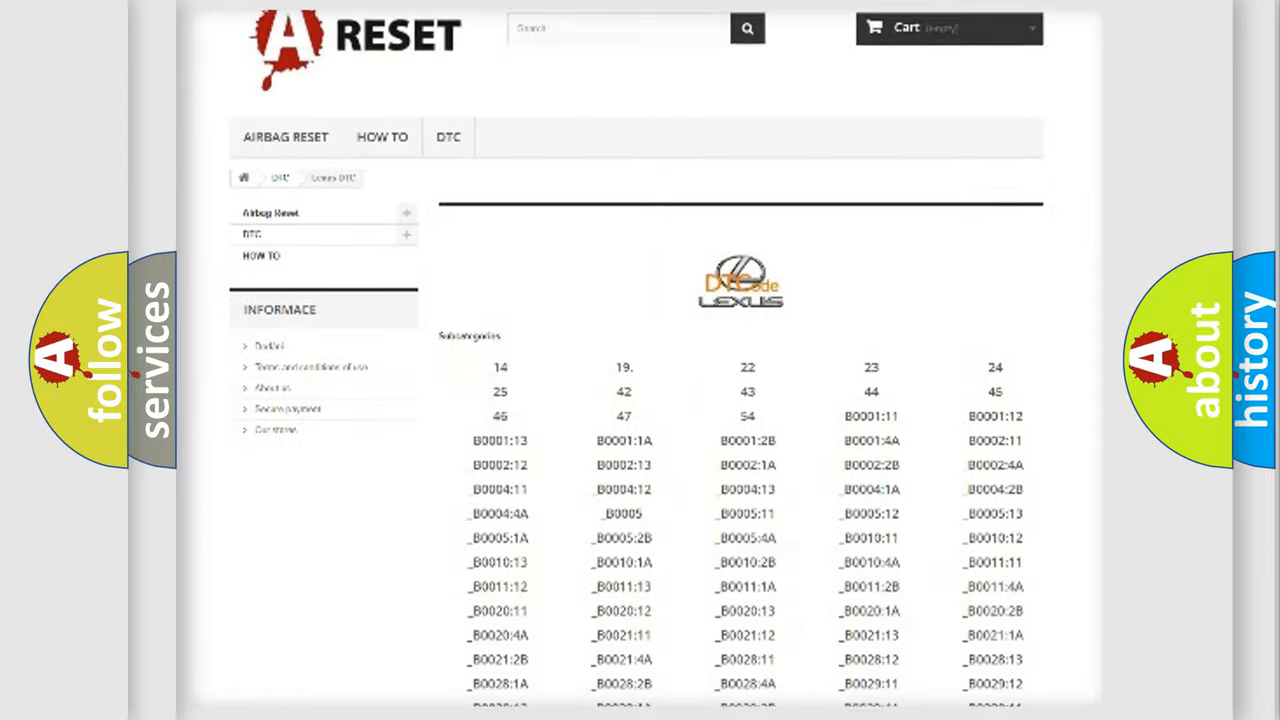
pyautogui.scroll(-3)
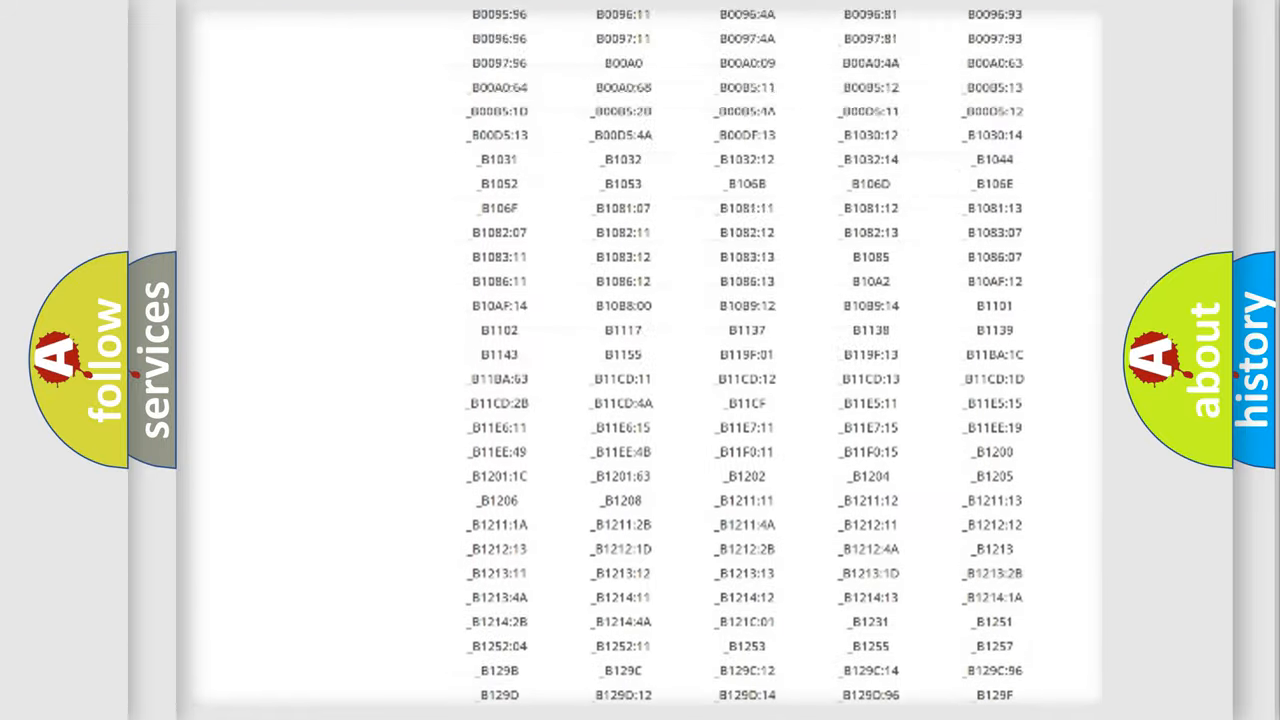
pyautogui.scroll(3)
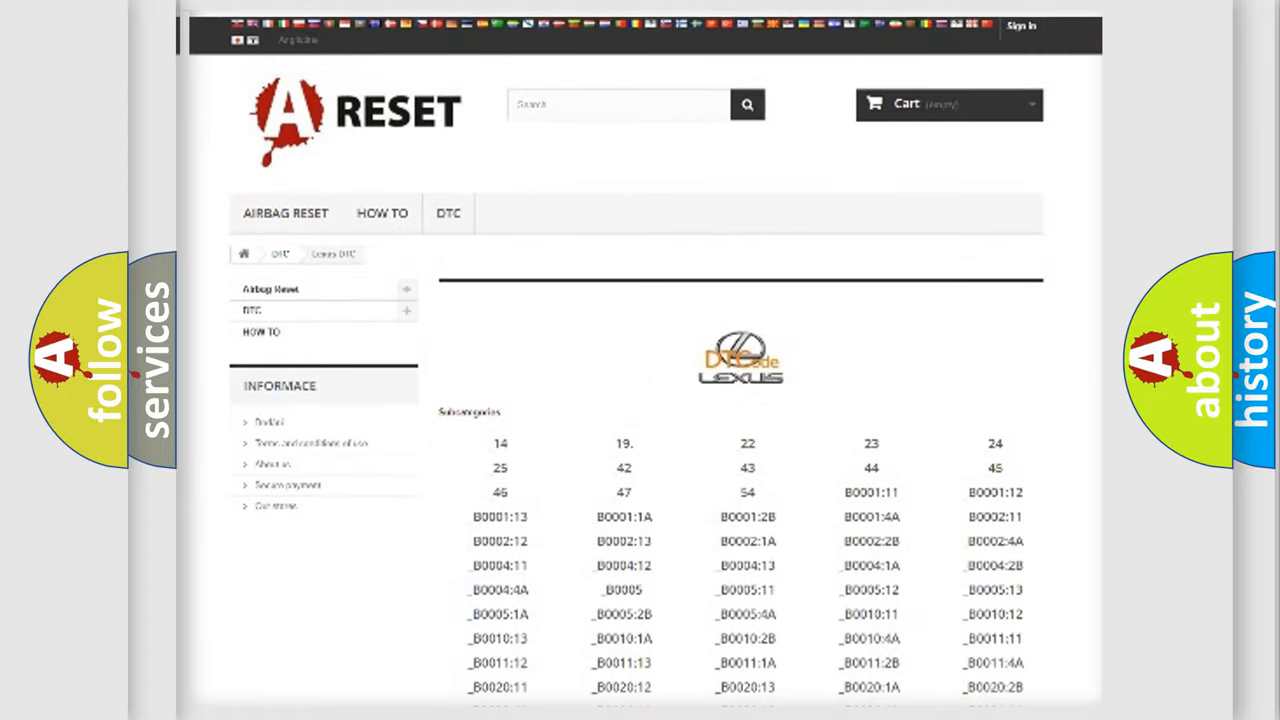